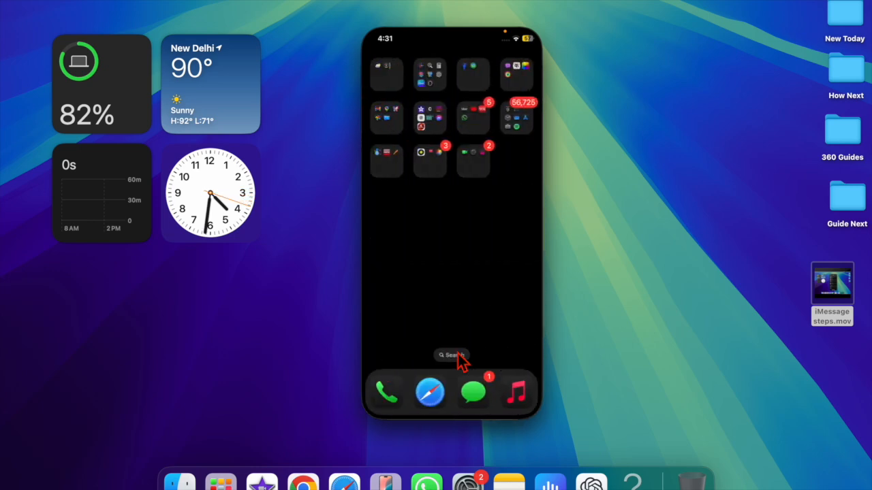
pyautogui.moveTo(447, 150)
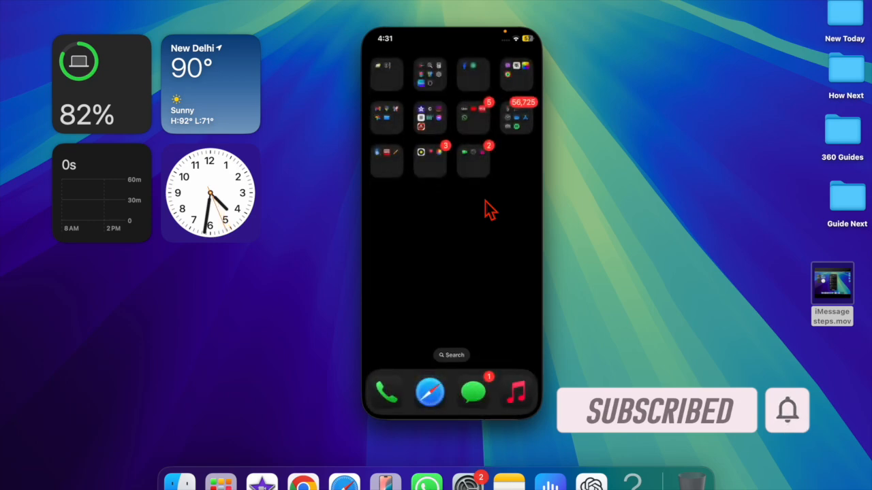
pyautogui.moveTo(483, 191)
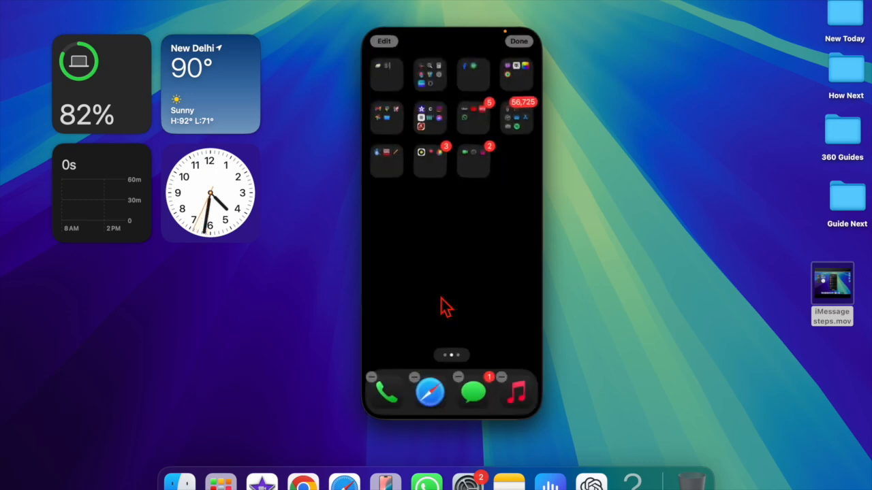
# Tap Edit on the jiggling mirrored home screen to enter icon-editing mode
pyautogui.click(385, 41)
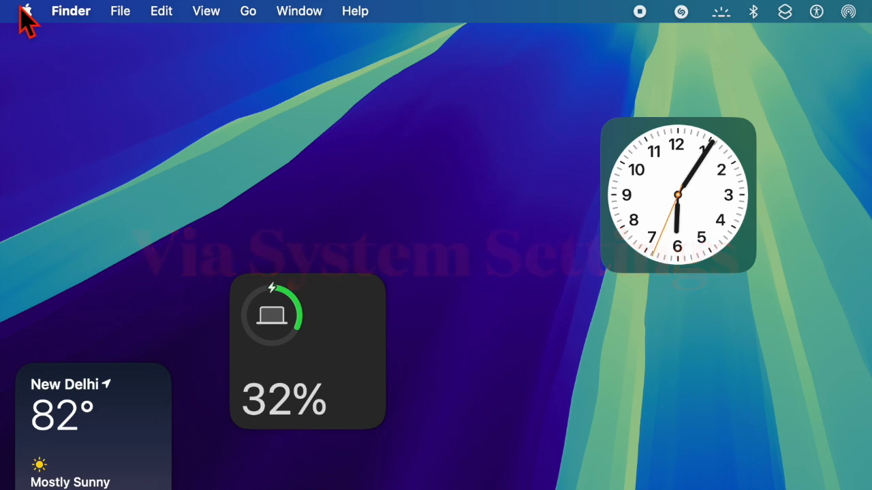
# Launch System Settings from the Apple menu
pyautogui.click(27, 12)
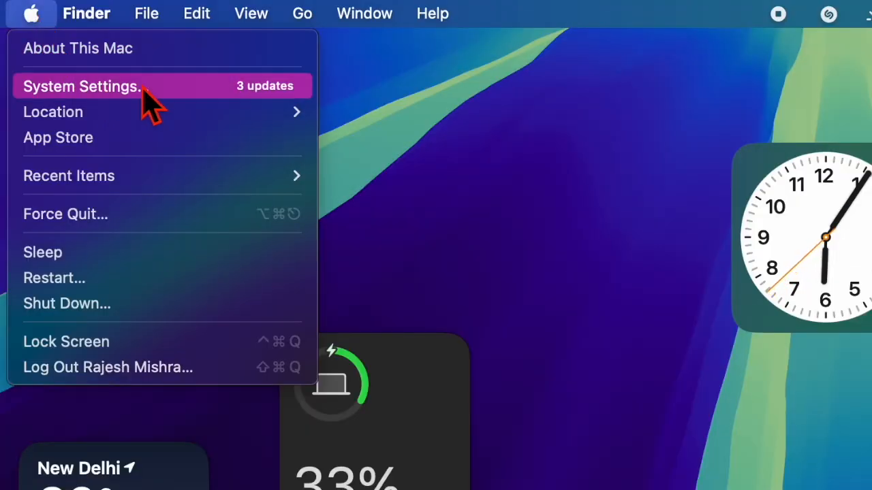
pyautogui.moveTo(191, 113)
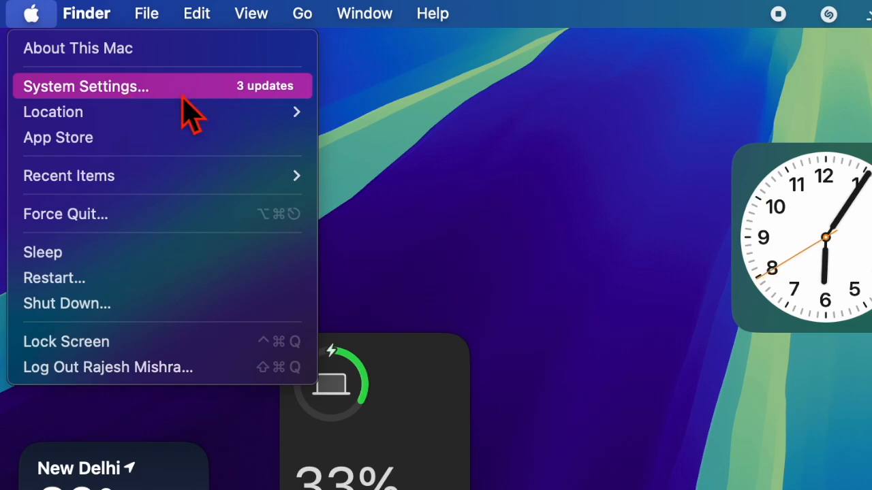
pyautogui.click(86, 86)
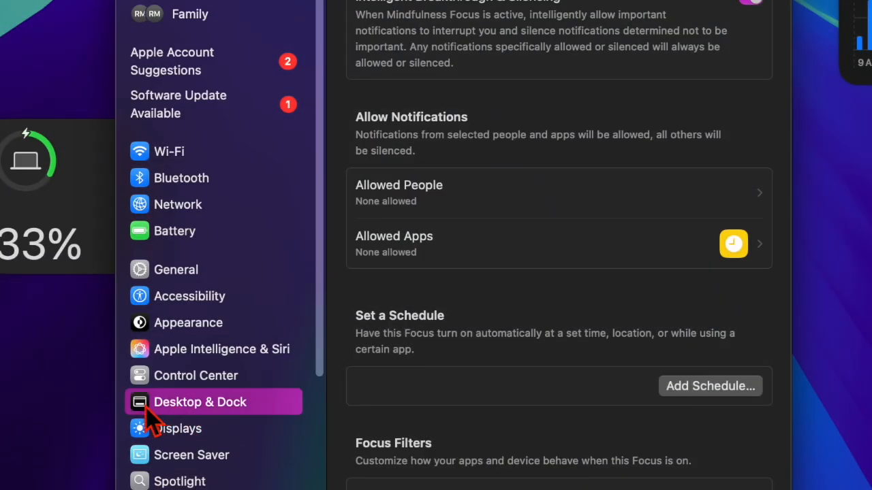
# Show the Desktop & Dock pane from the System Settings sidebar
pyautogui.click(200, 402)
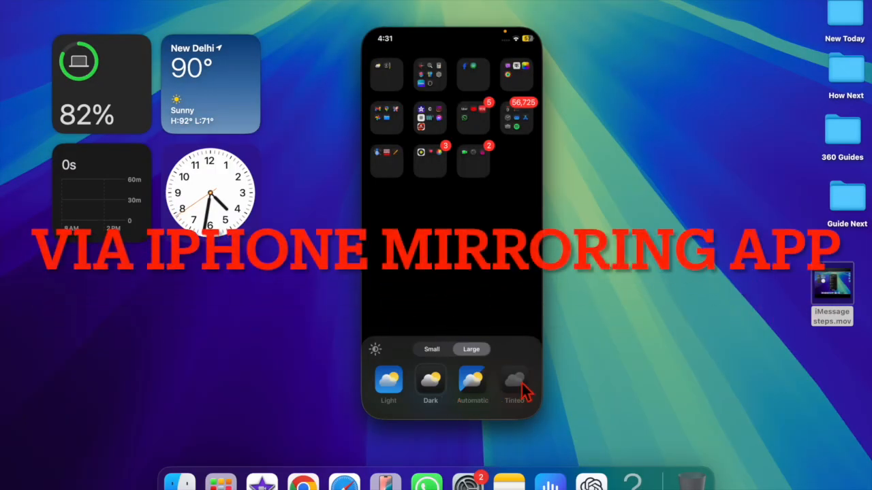
# Switch the mirrored home screen icons to Tinted with a pink-purple hue
pyautogui.click(514, 381)
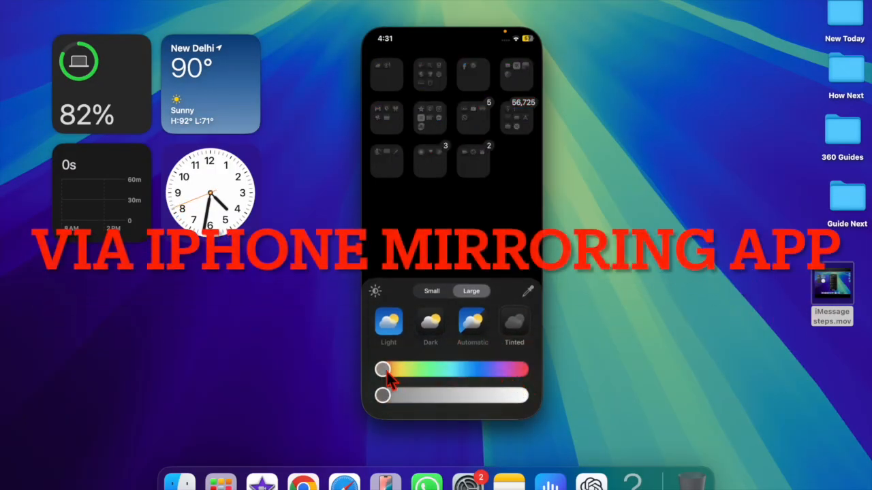
pyautogui.moveTo(384, 369); pyautogui.dragTo(497, 369)
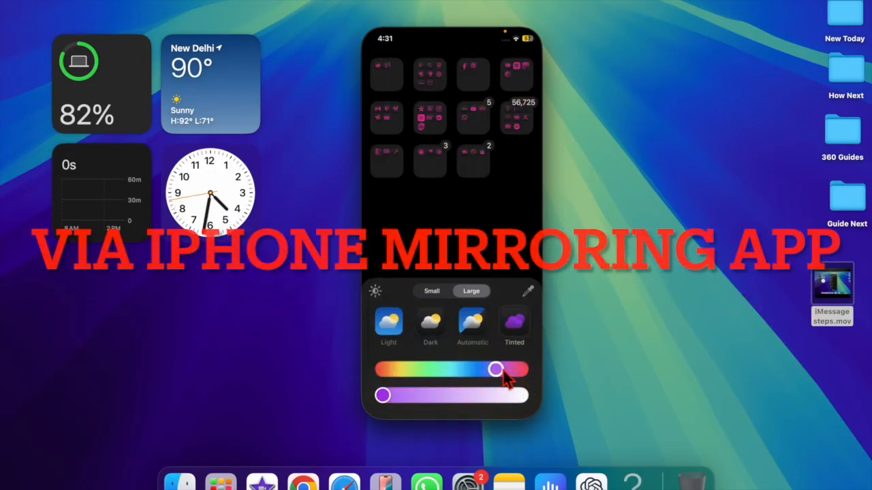
pyautogui.moveTo(496, 370); pyautogui.dragTo(452, 369)
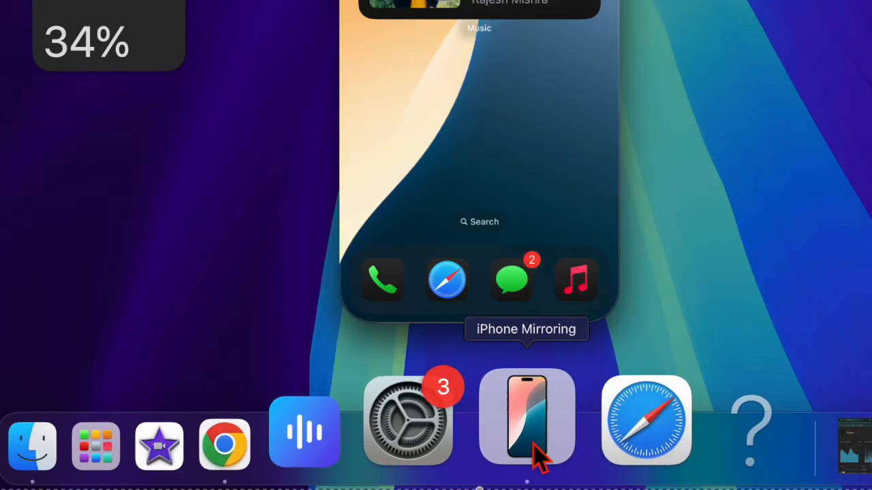
# Bring iPhone Mirroring to the front and open its Settings from the app menu
pyautogui.click(525, 417)
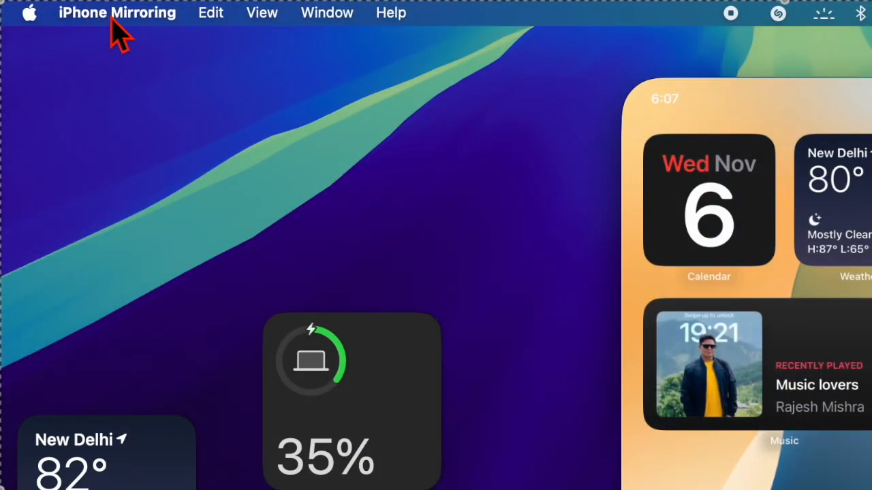
pyautogui.click(117, 13)
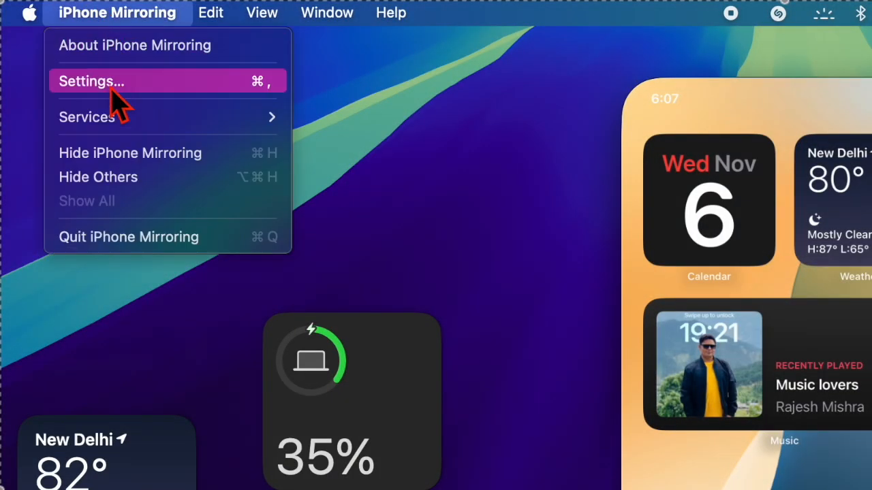
pyautogui.moveTo(148, 112)
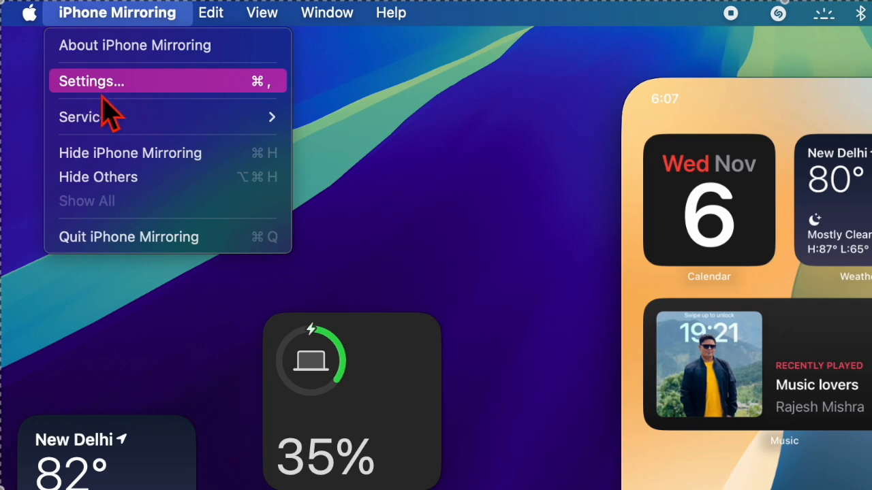
pyautogui.click(91, 81)
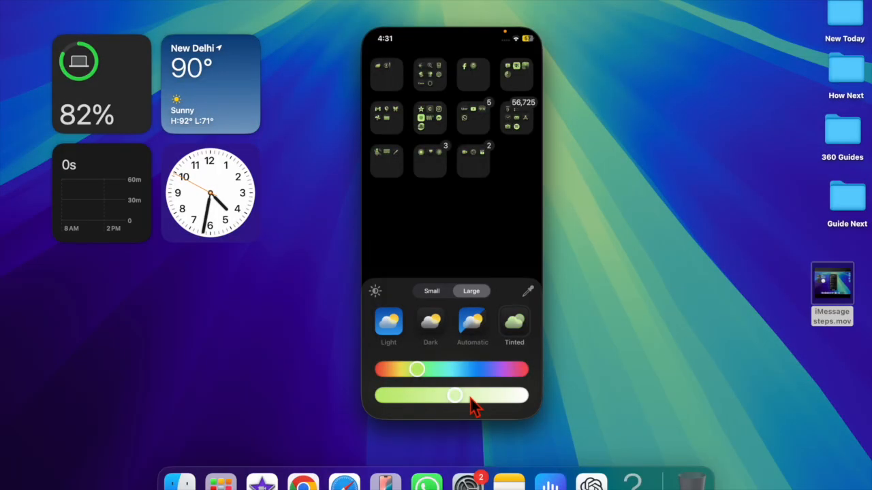
# Slide the icon tint hue past purple to a warm yellow-orange
pyautogui.moveTo(416, 369); pyautogui.dragTo(497, 369)
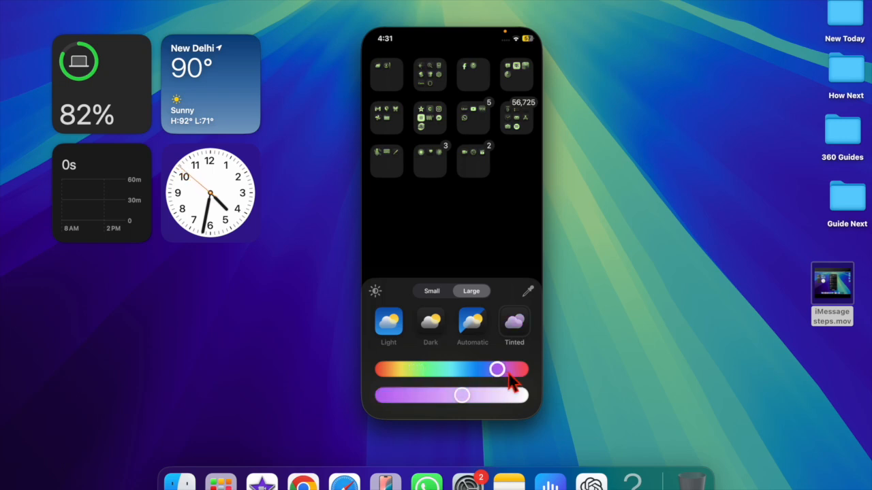
pyautogui.moveTo(497, 370); pyautogui.dragTo(398, 369)
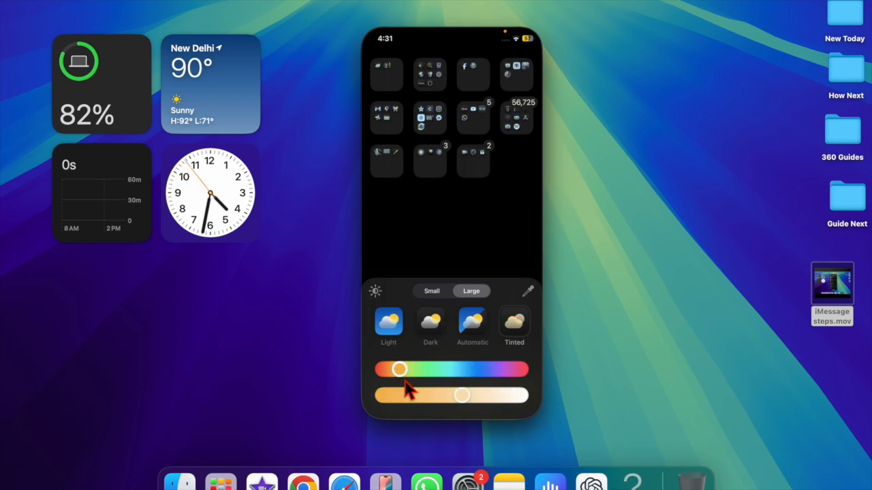